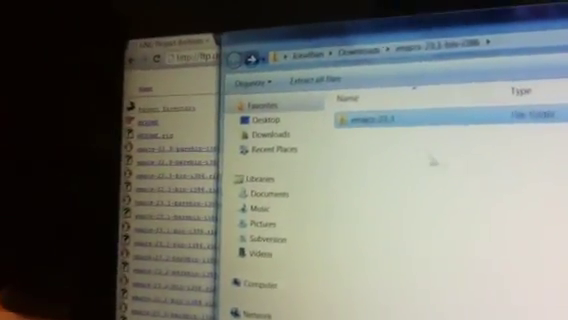
- Show the context menu of the downloaded archive in the Downloads folder
right_click(380, 124)
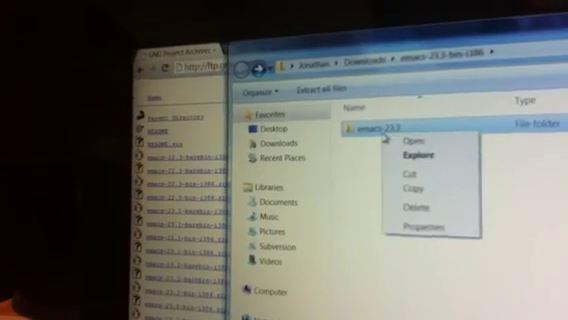